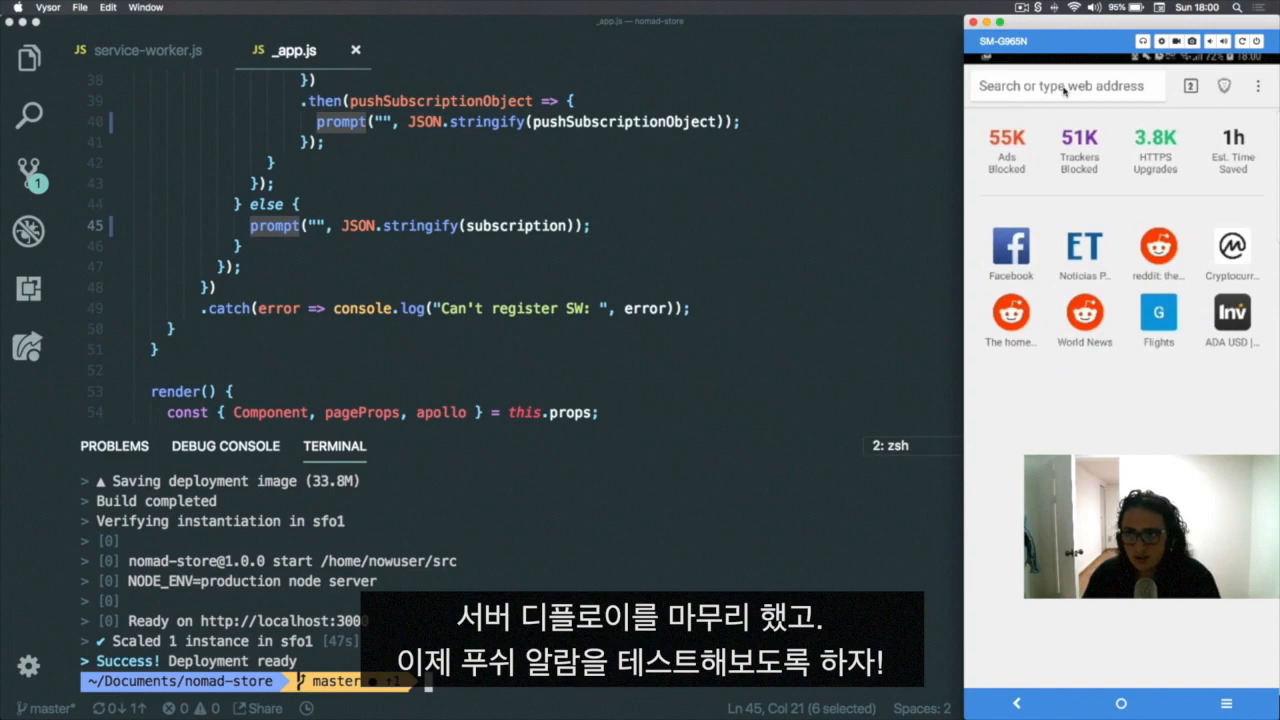
{"action": "type", "text": "https://nomad-store-izmyfcozim.now.sh"}
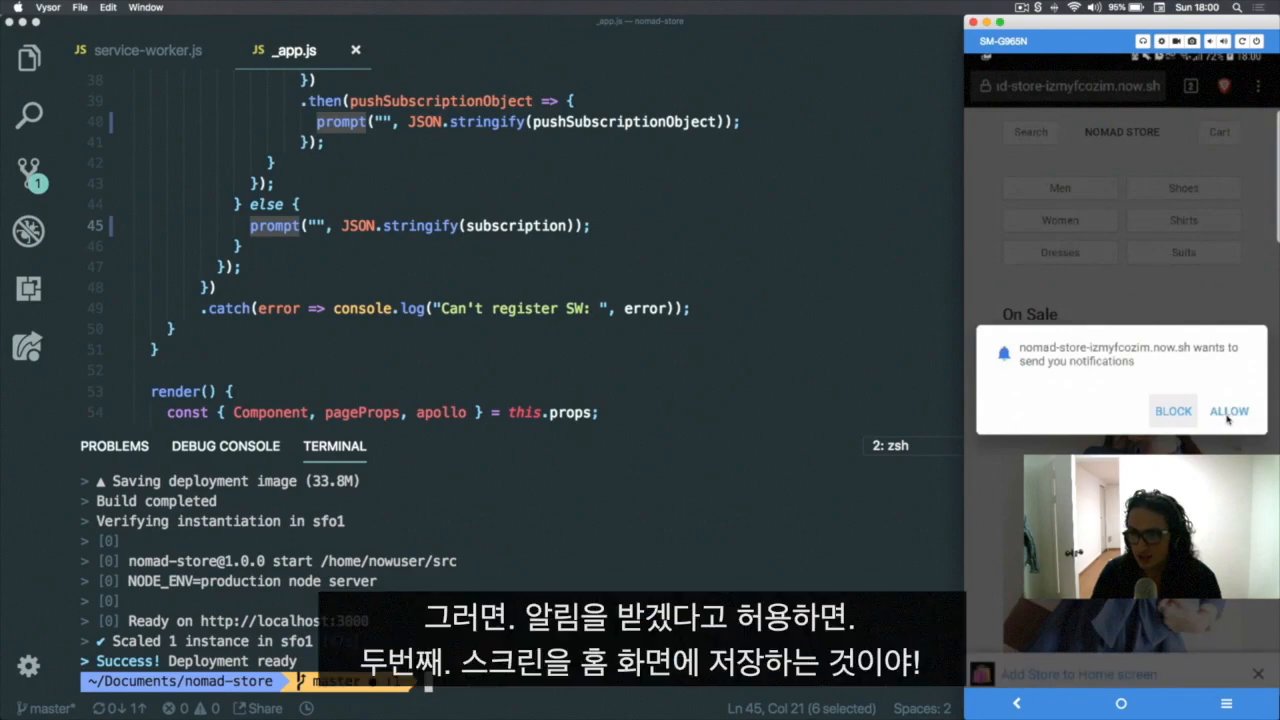
Allow Nomad Store notifications and copy the subscription JSON from the phone's dialog.
{"action": "left_click", "coordinate": [1228, 412]}
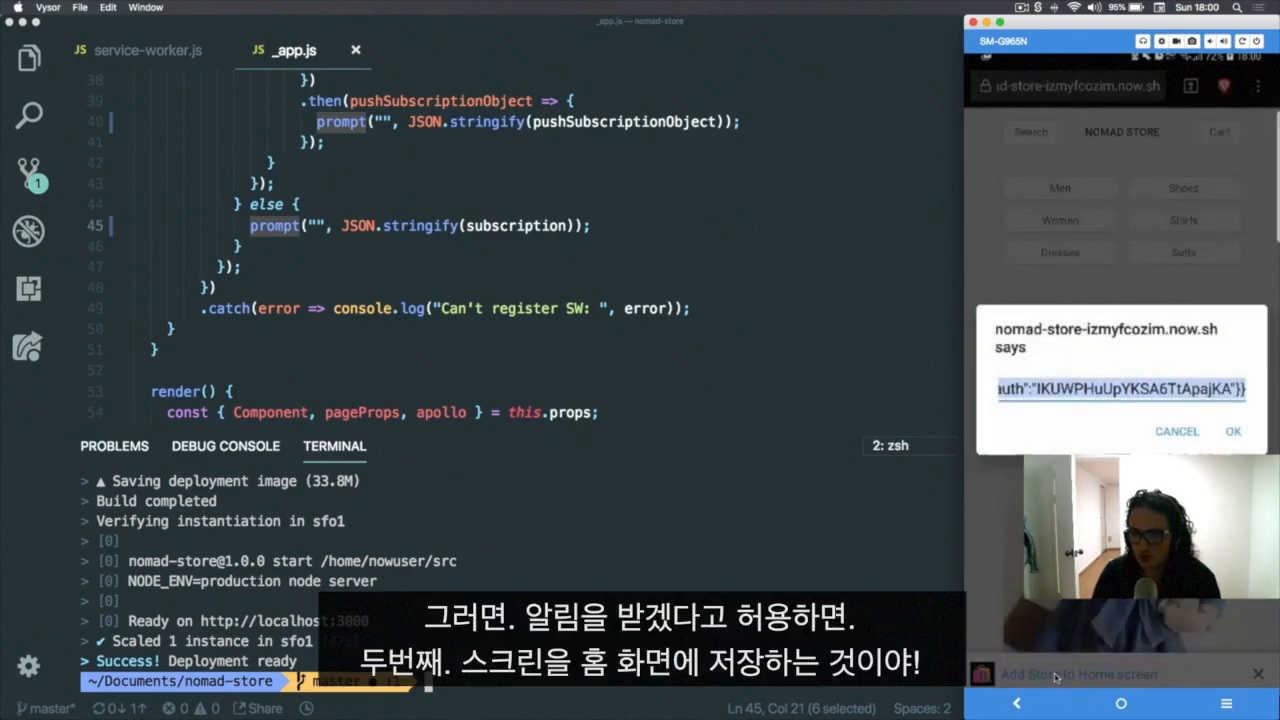
{"action": "left_click", "coordinate": [1232, 432]}
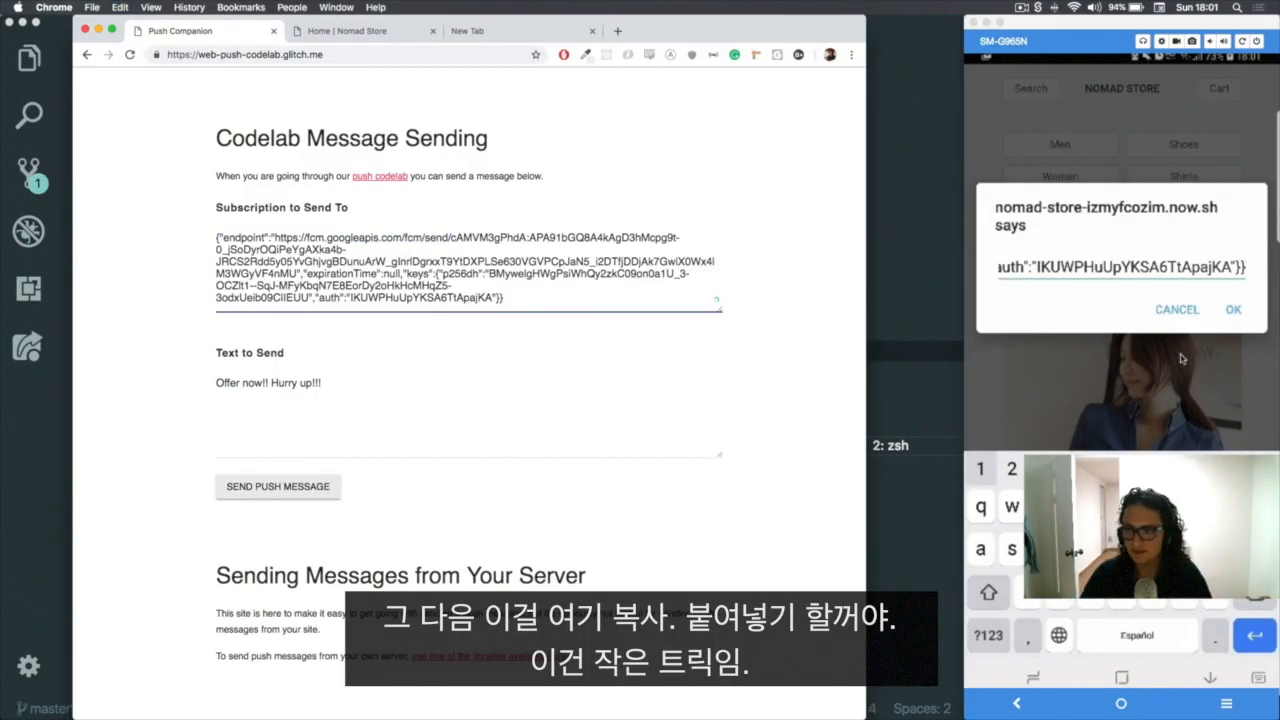
Begin rewriting the Text to Send message, now reading "Buy".
{"action": "left_click", "coordinate": [1232, 308]}
{"action": "type", "text": "Buy"}
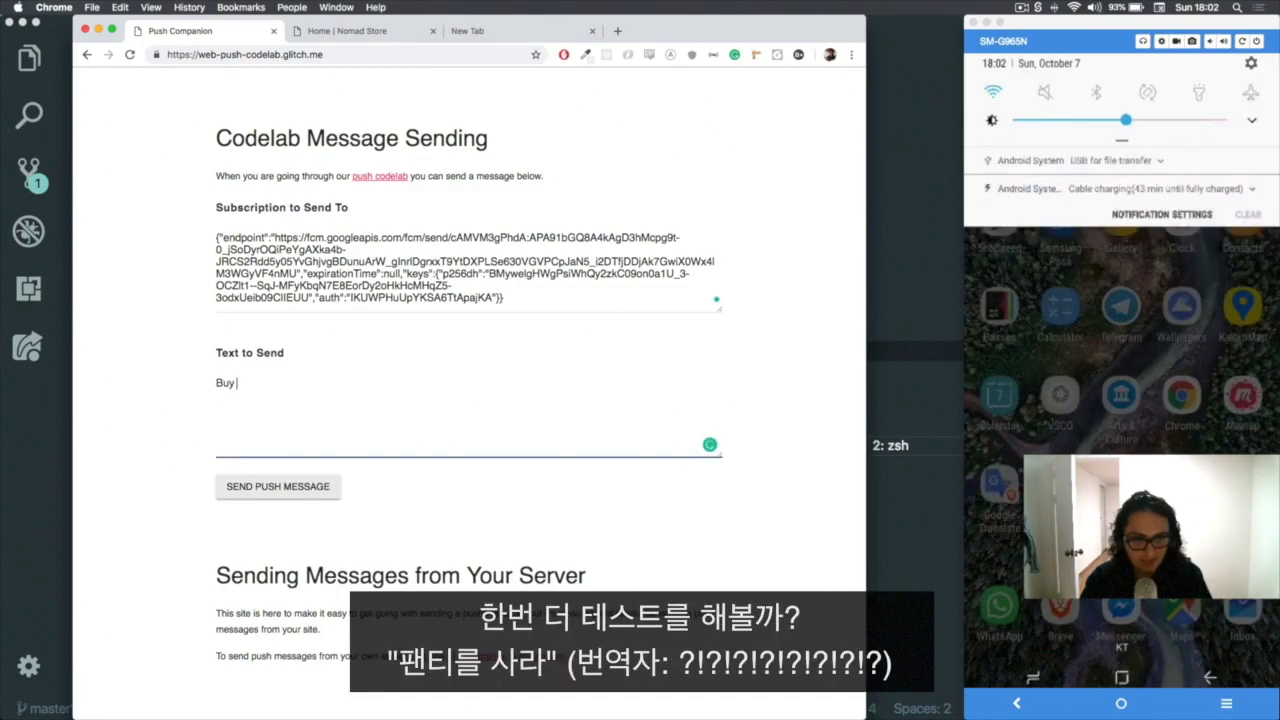
Complete the message "Buy the panties!!!" and send it as a Nomad Store notification to the phone.
{"action": "type", "text": "the panties!!!"}
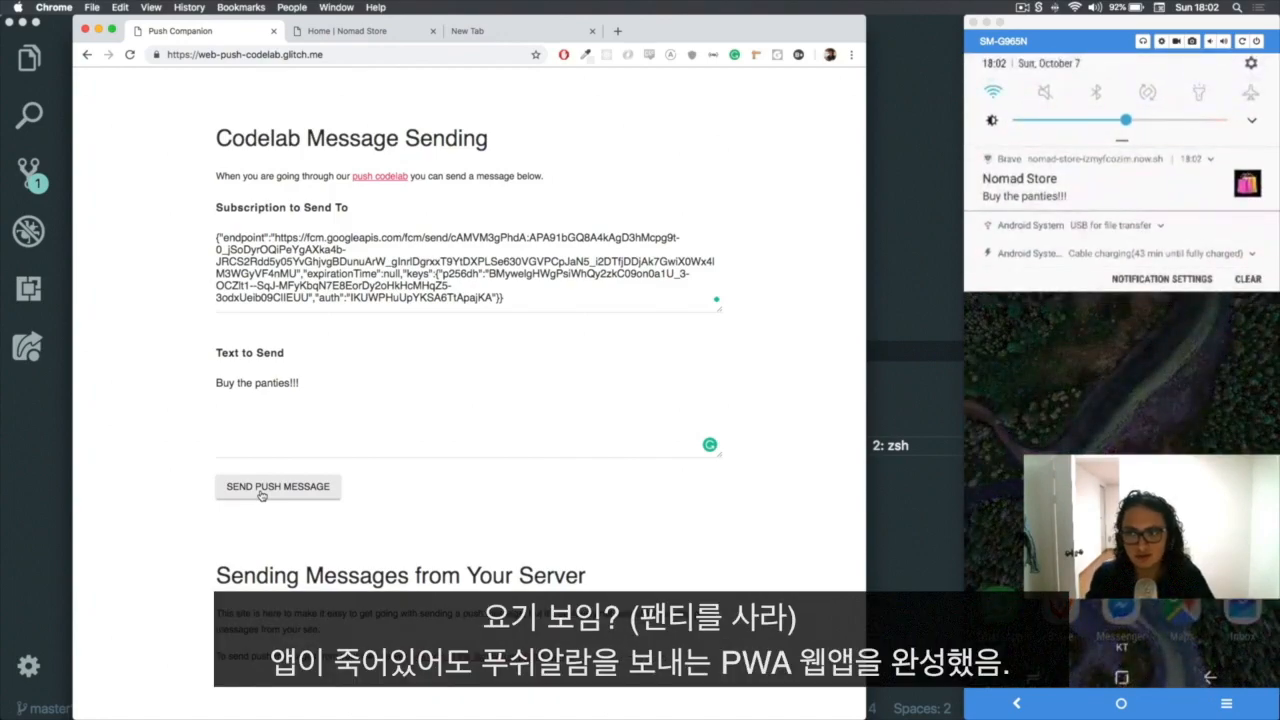
{"action": "mouse_move", "coordinate": [940, 504]}
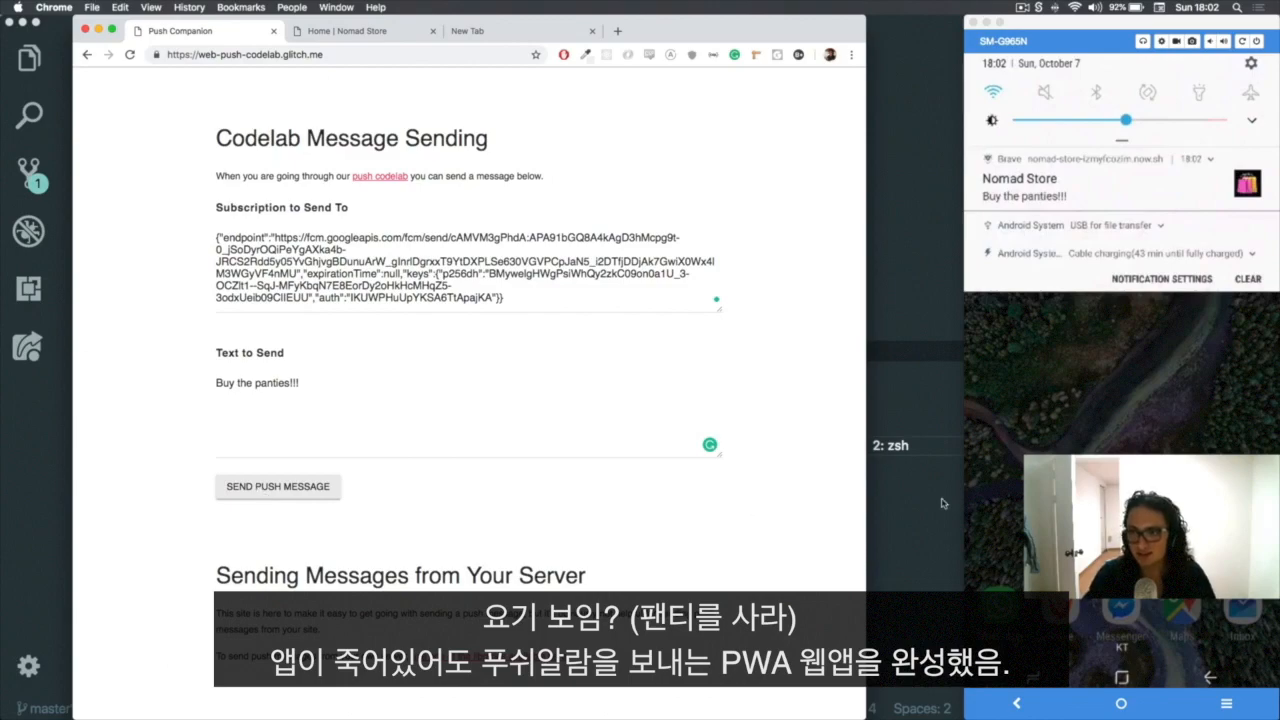